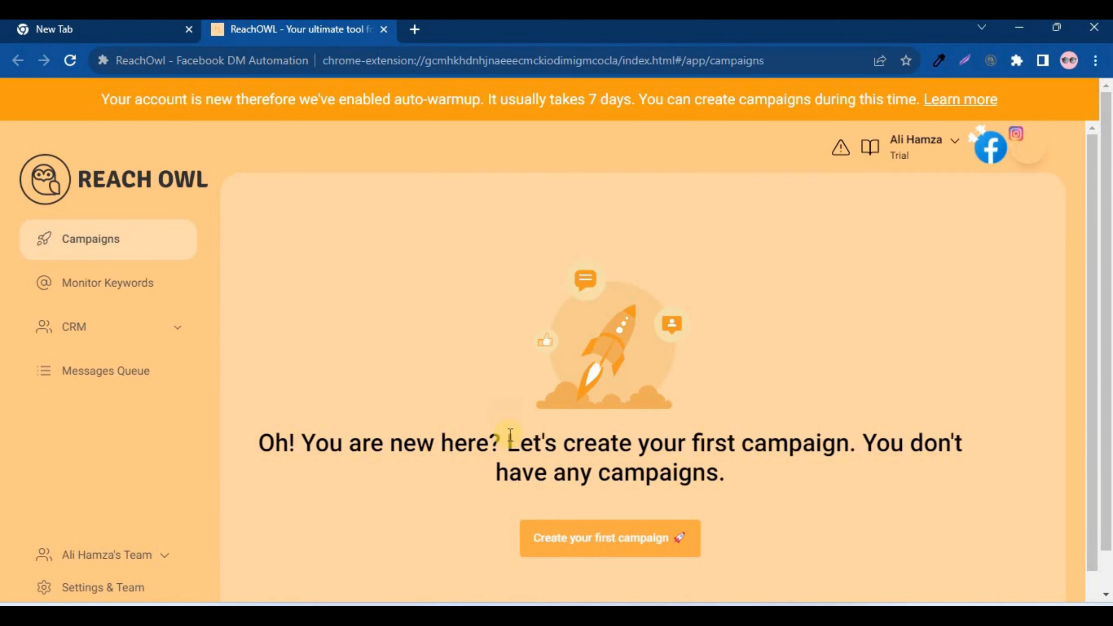
Begin creating a first campaign from the empty Campaigns page
drag(506, 442, 852, 443)
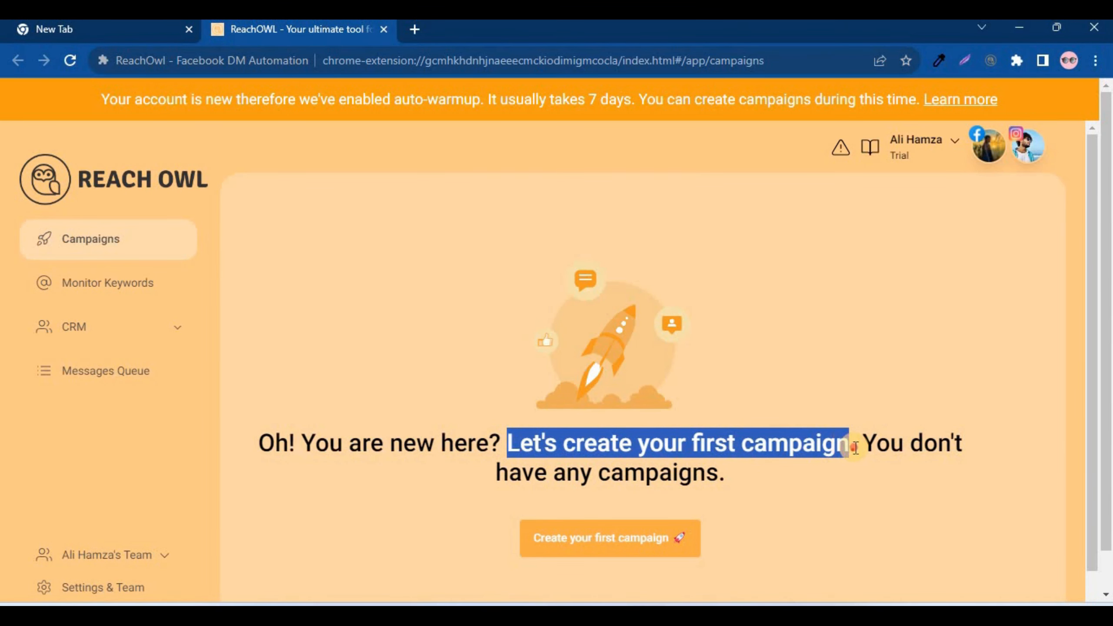
click(609, 538)
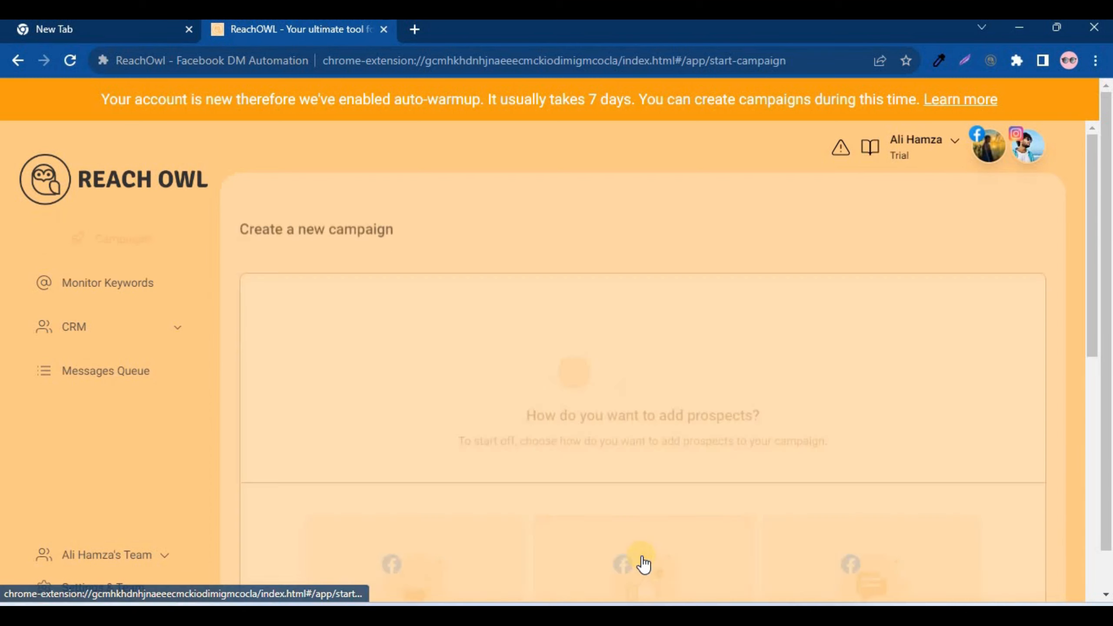
Use a Facebook group as the prospect source, searching 'saas' and selecting SaaS Growth Hacks
click(642, 561)
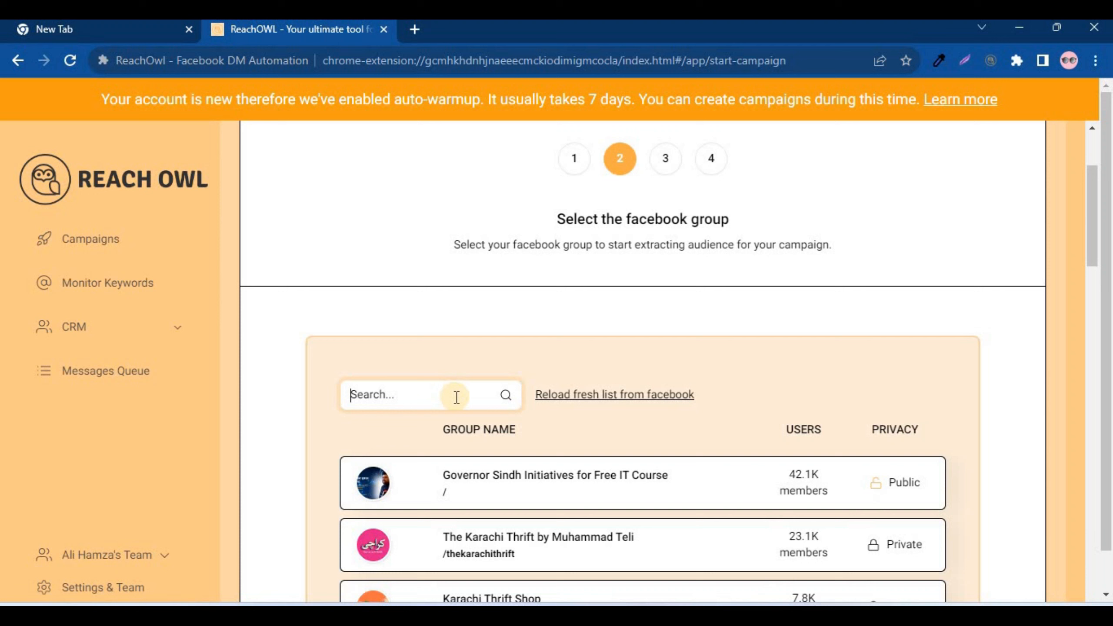
text(saas)
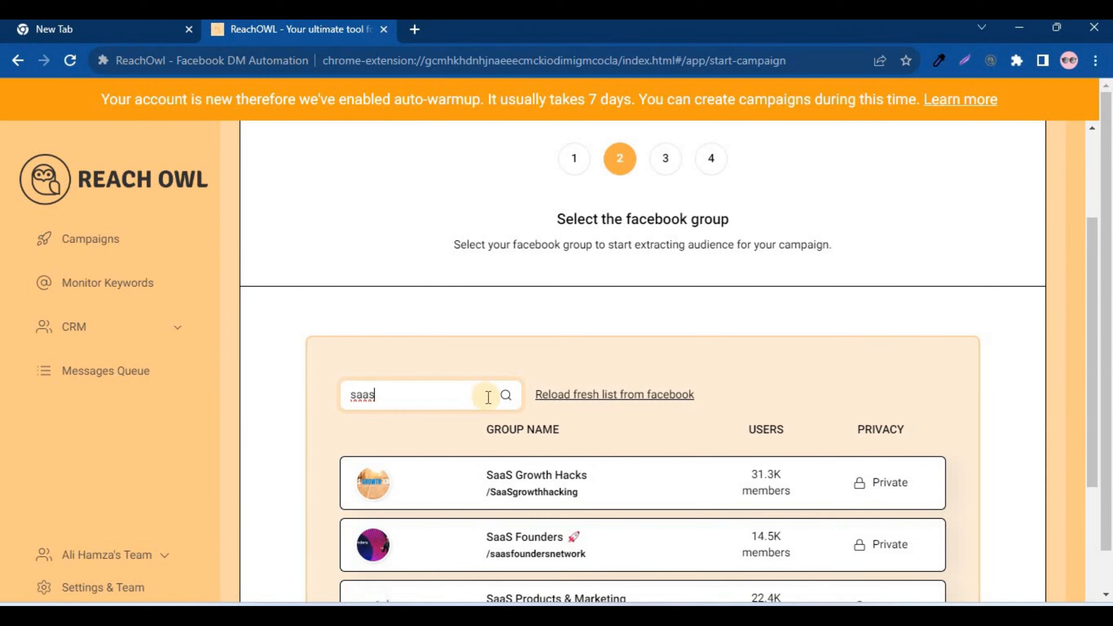
click(613, 394)
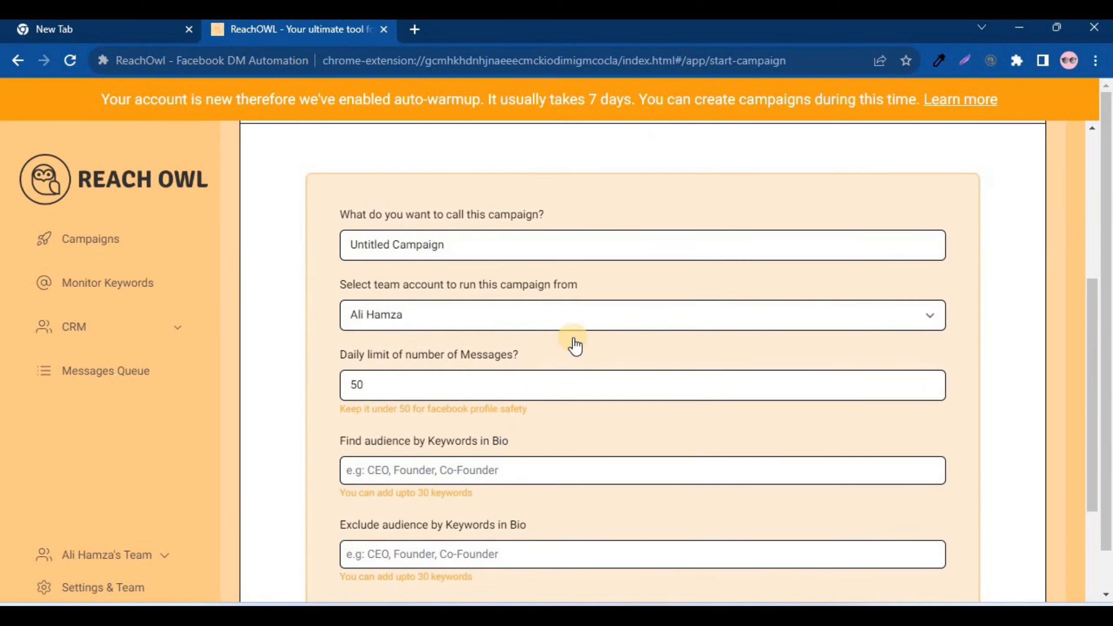
Name the campaign 'My First Campaign', limit to 35 daily messages, set include and exclude bio keywords, and continue
text(My First Ca)
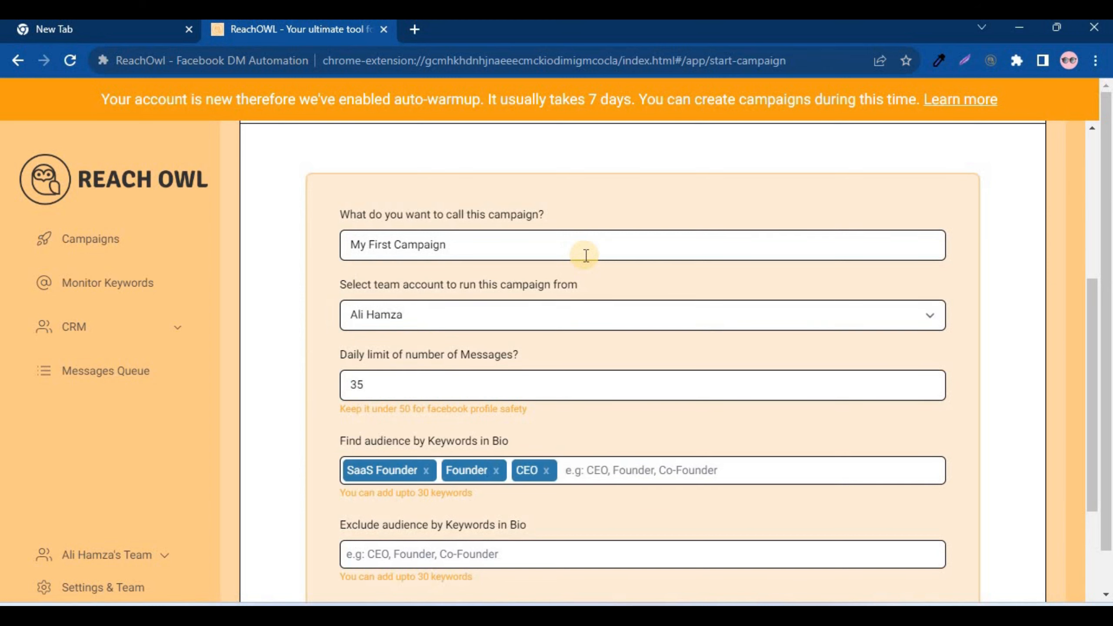
text(SaaS Growth Hacke)
text(SEO F)
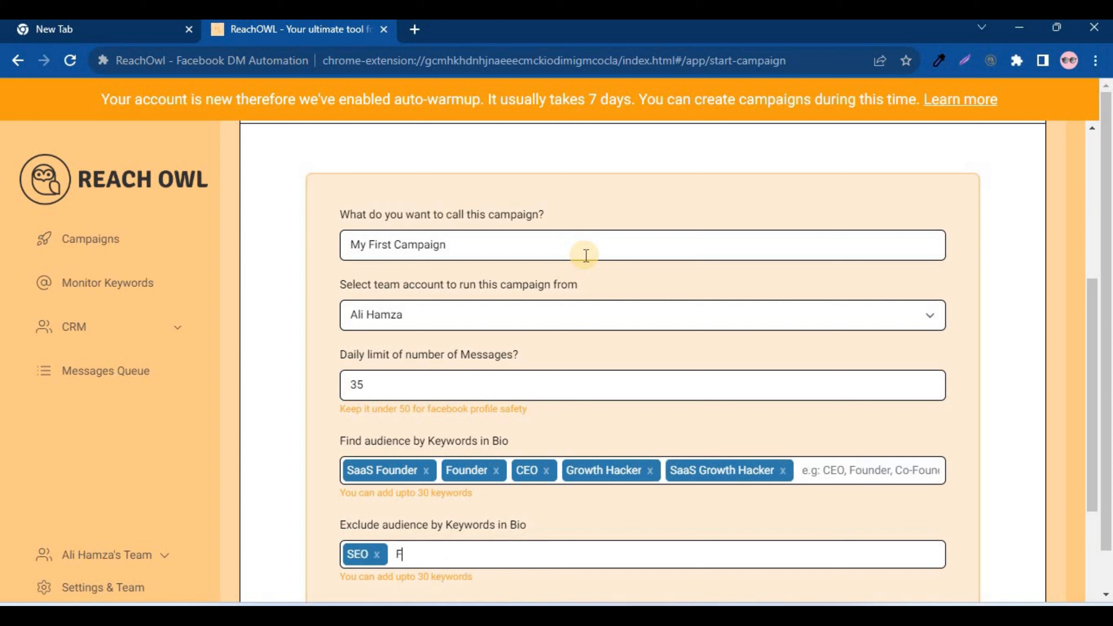
text(reelancer)
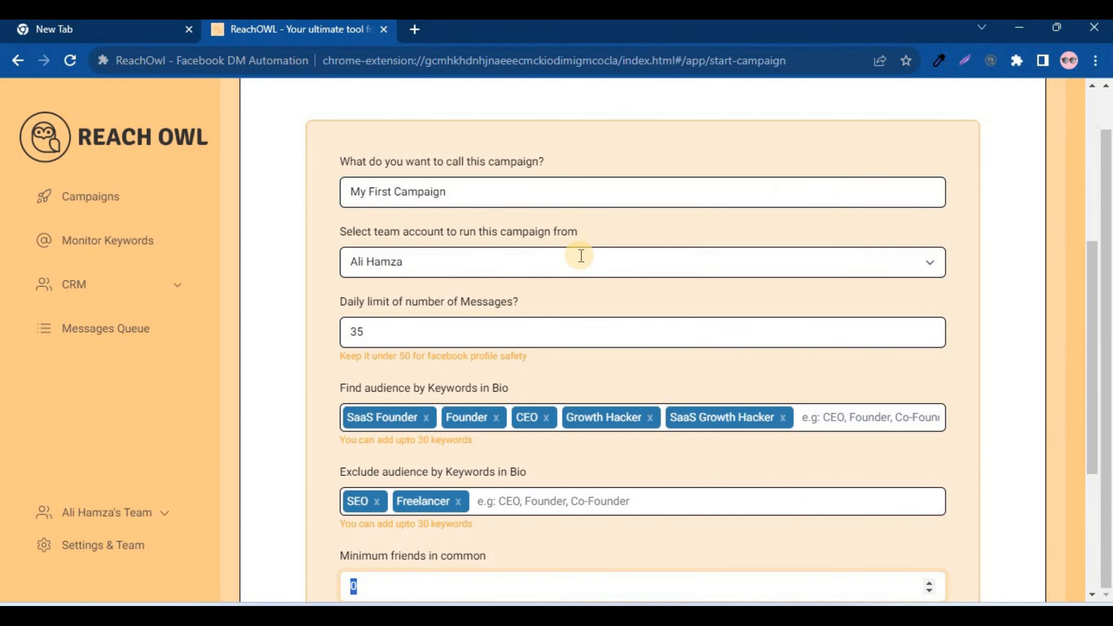
scroll(down, 3)
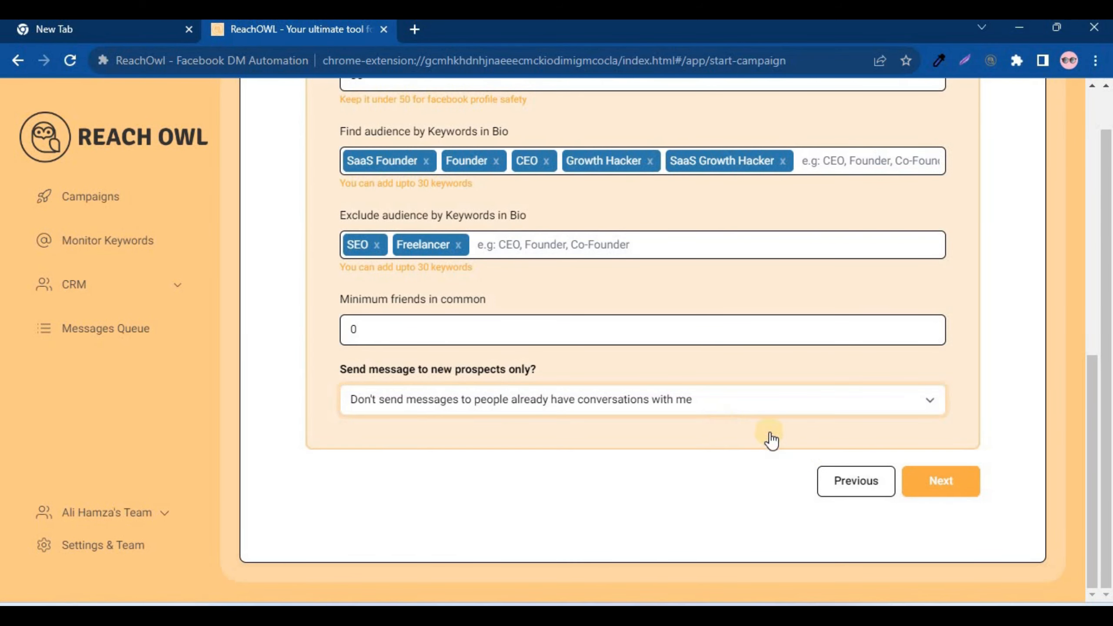
click(940, 481)
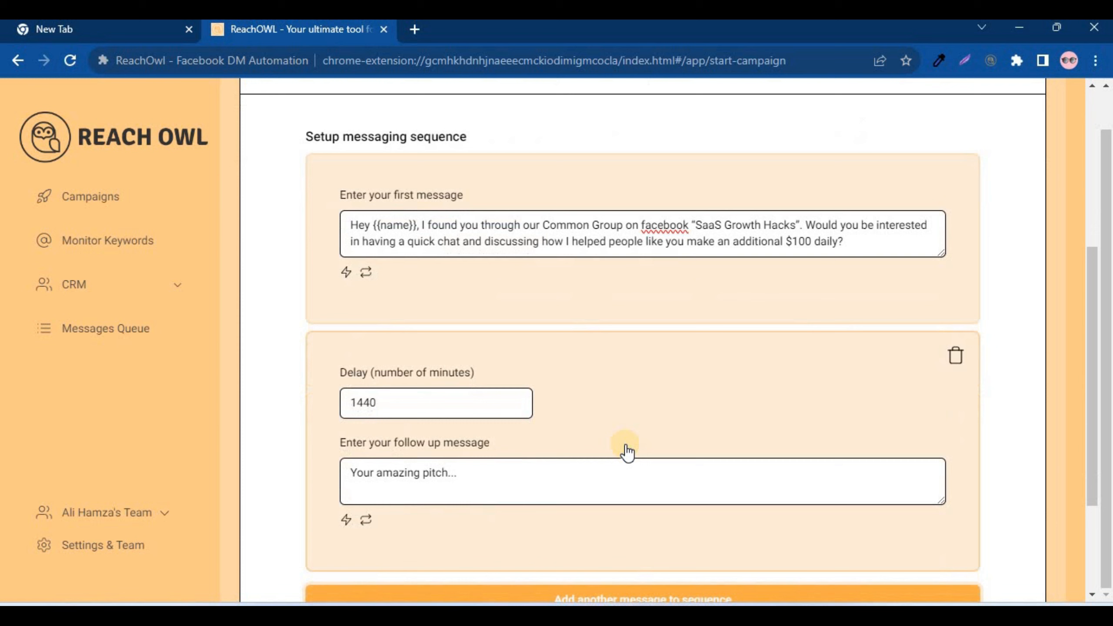
Add a follow-up message 'I am writing to follow up on our last...' delayed 1440 minutes and save the campaign
text(I am writing)
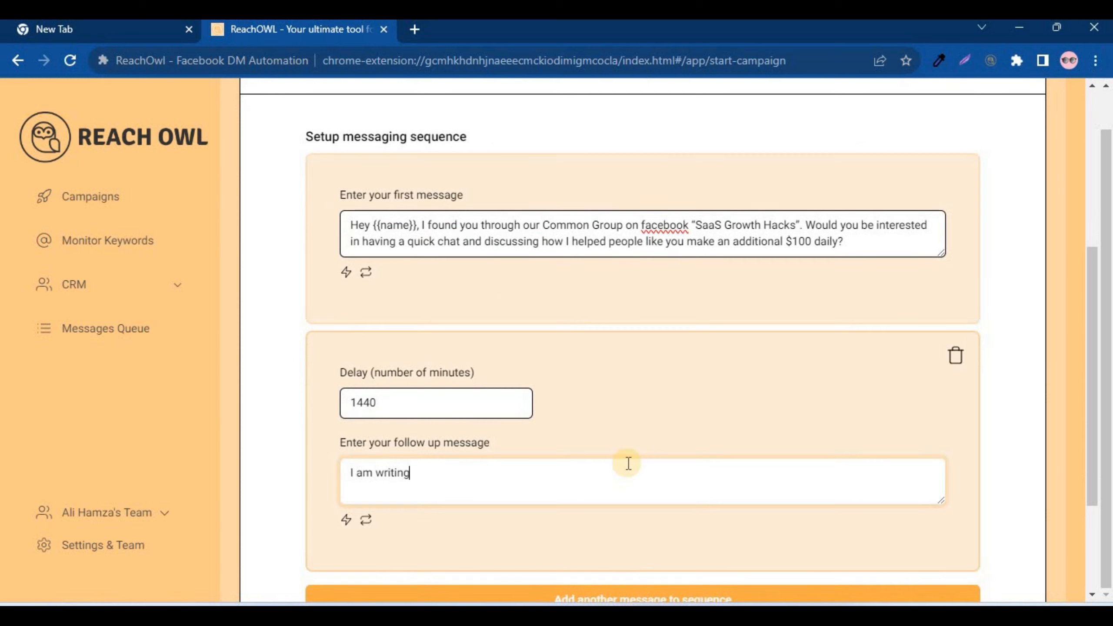
text(to follow up on our last conversation.)
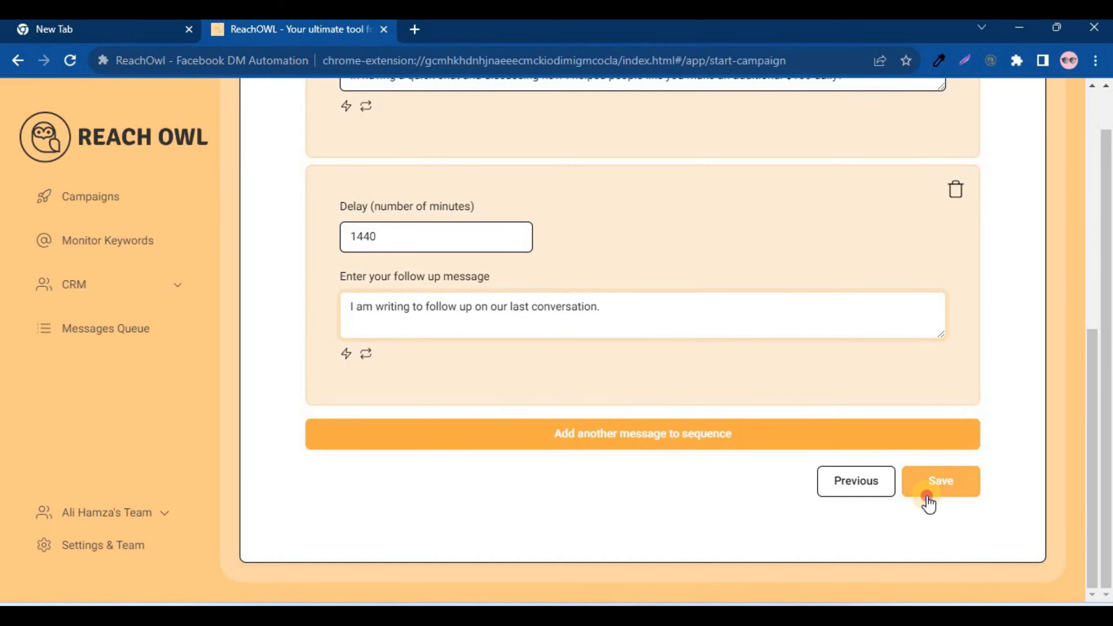
click(940, 481)
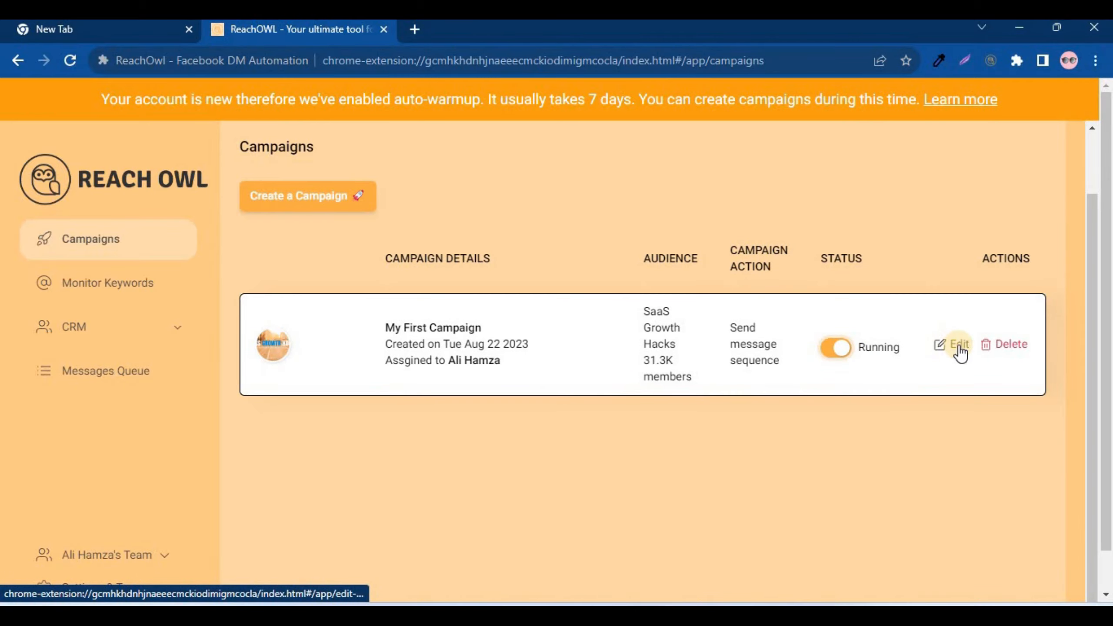
Request deletion of 'My First Campaign' to bring up the 'Are you sure?' confirmation
click(1009, 345)
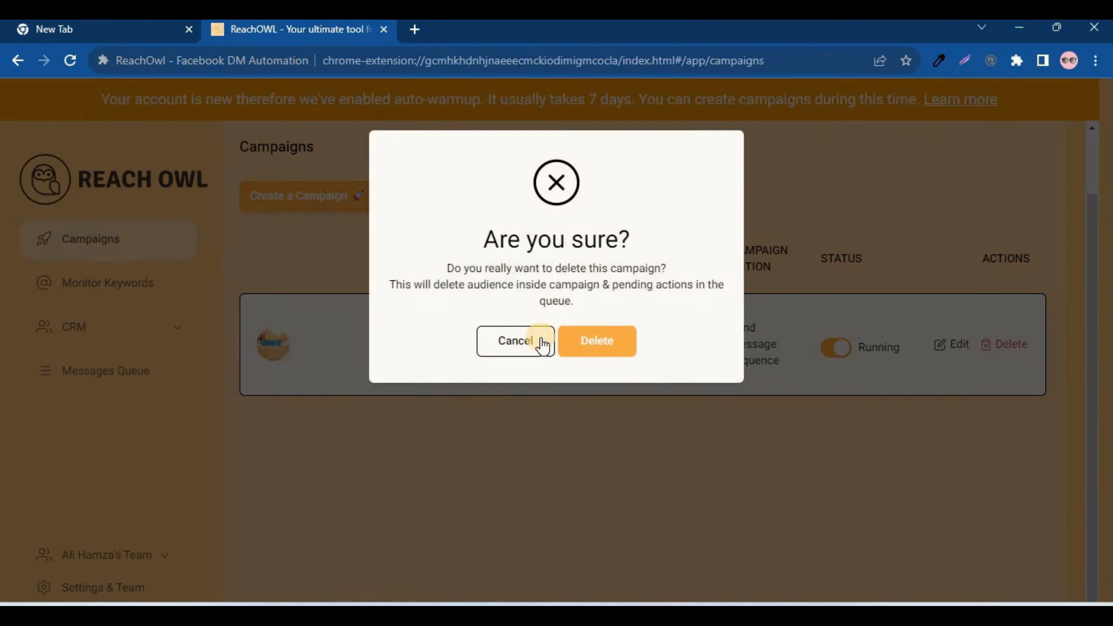